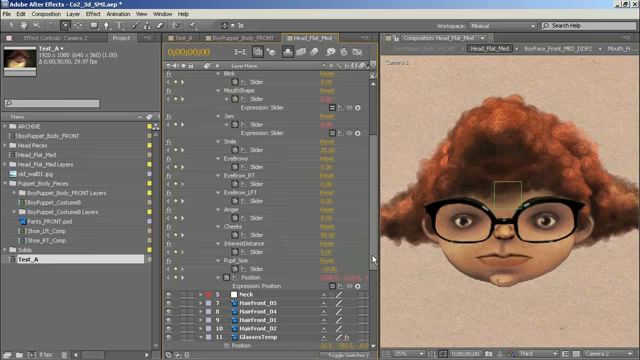
Solo the GlassesTemp layer in Head_Flat_Med and select it to reveal its Mesh Warp effect
scroll(down, 3)
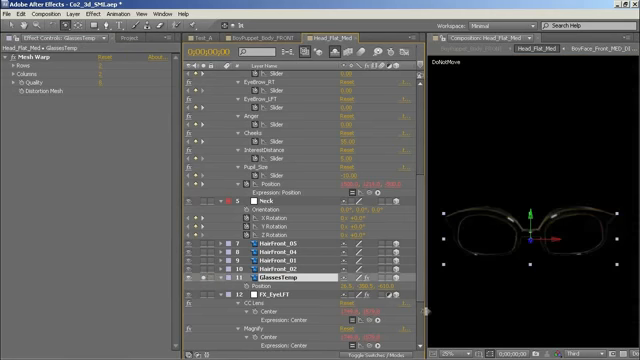
Enable the Paper_BG layer and add a new adjustment layer to Head_Flat_Med
scroll(down, 3)
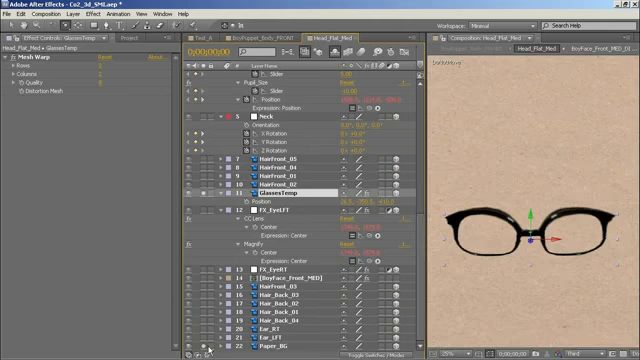
mouse_move(333, 255)
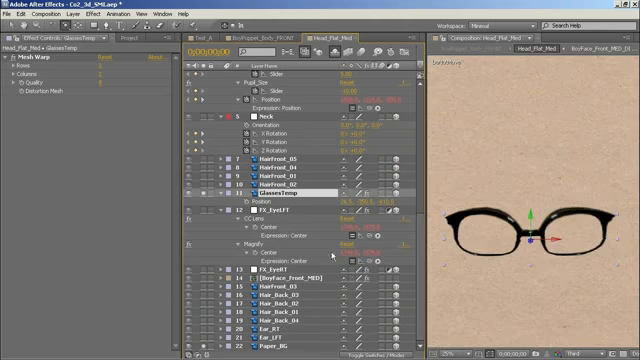
mouse_move(215, 155)
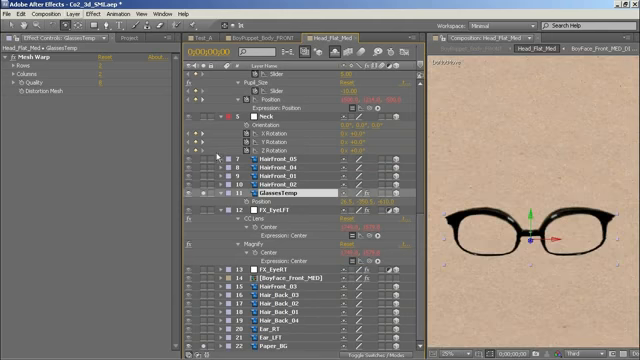
click(260, 269)
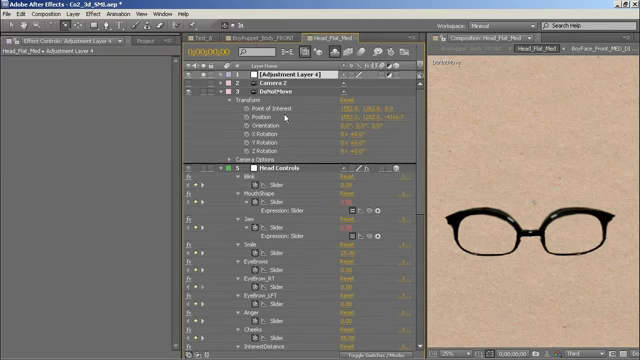
scroll(down, 3)
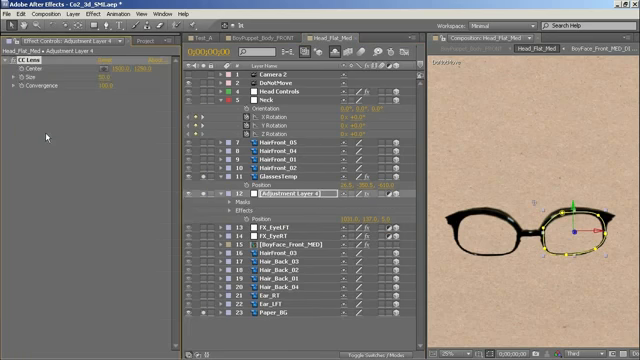
mouse_move(575, 235)
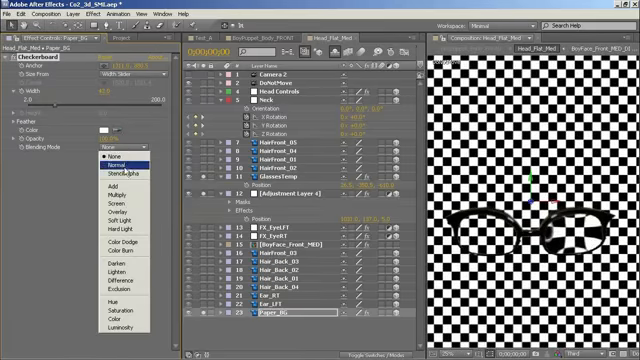
Choose a blending mode for the Checkerboard so it fades into a pale grid
click(103, 201)
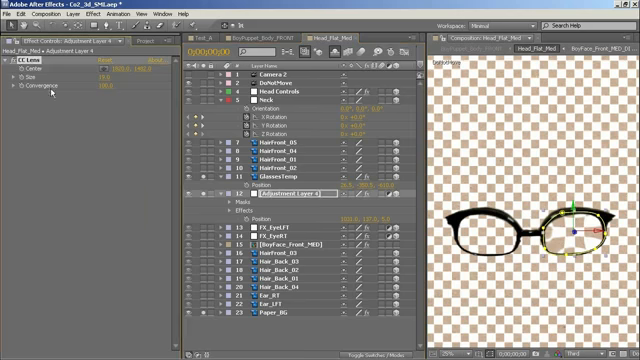
mouse_move(120, 90)
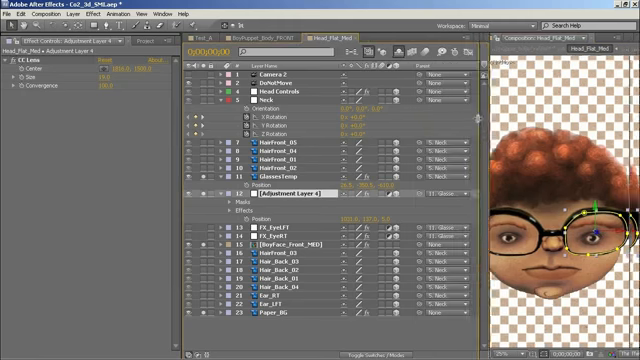
Parent Adjustment Layer 4 to 11. GlassesTemp and unsolo the layers
click(268, 173)
text(thisLayer.toComp([0,0,0]);)
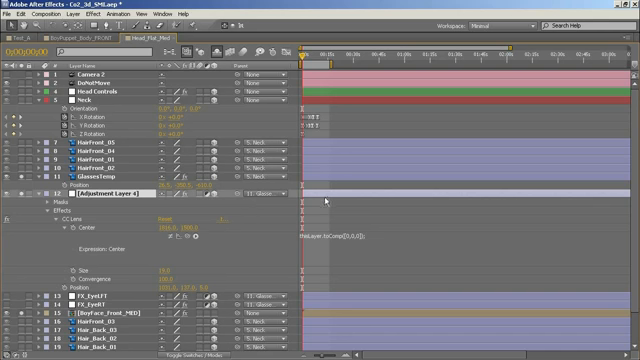
mouse_move(360, 243)
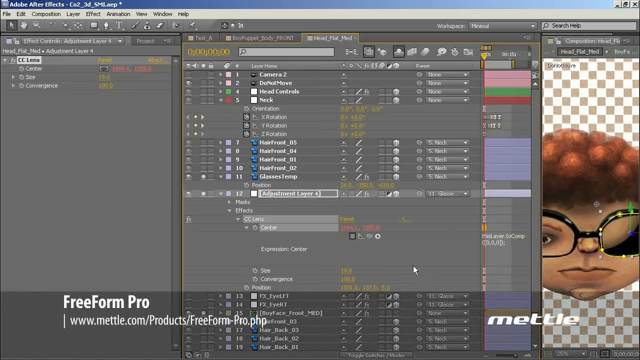
mouse_move(415, 270)
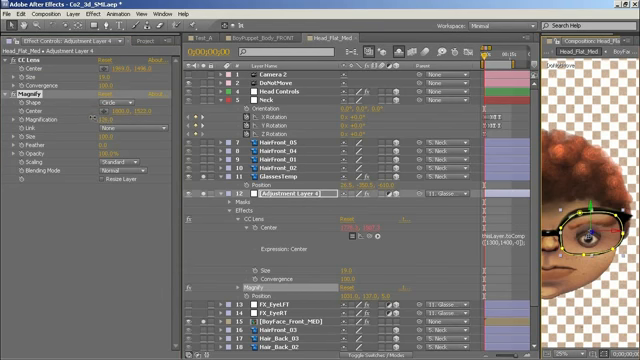
Tweak Adjustment Layer 4's Magnify settings over the boy's eye
double_click(105, 120)
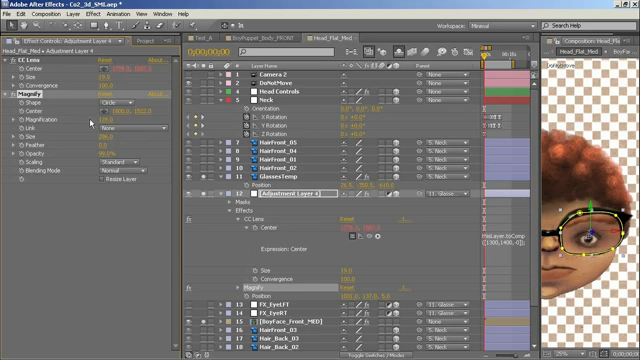
mouse_move(90, 120)
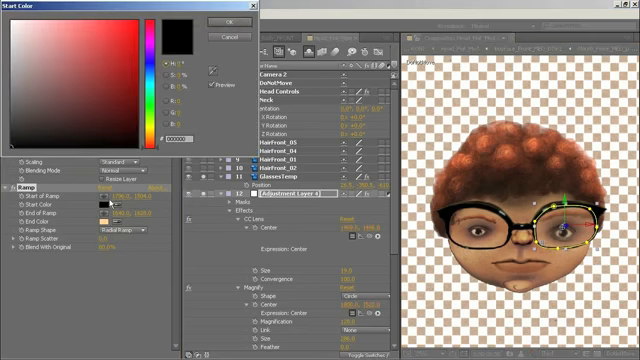
Pick the Start Color for the Radial Ramp tint on the adjustment layer
click(110, 44)
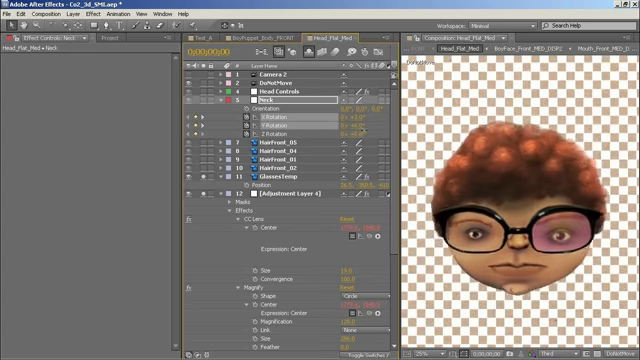
Switch the Ramp to Linear Ramp with a blue-purple End Color
click(289, 197)
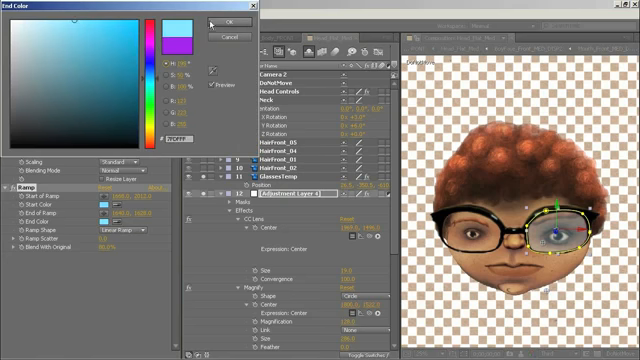
click(232, 24)
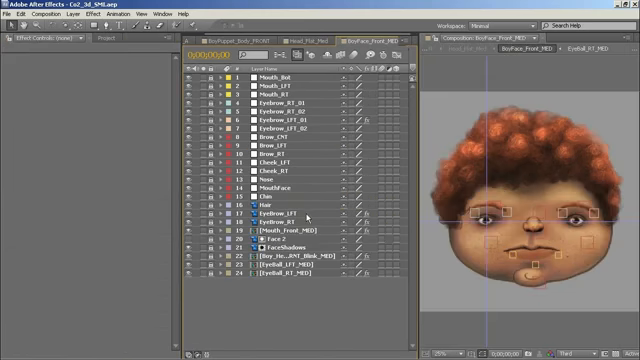
mouse_move(523, 267)
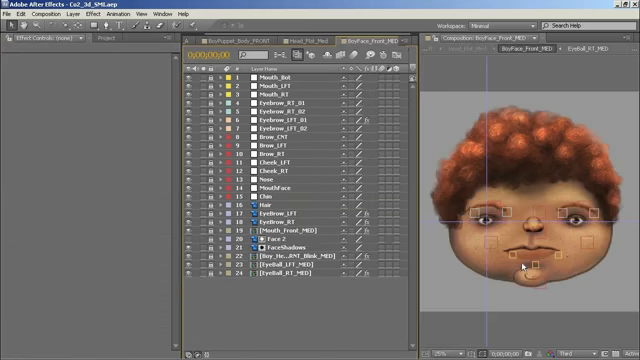
mouse_move(450, 284)
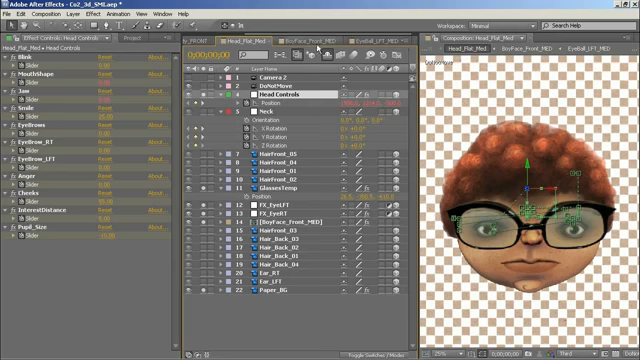
Switch to the EyeBall_LFT_MED composition to add a CC Lens adjustment layer
click(373, 33)
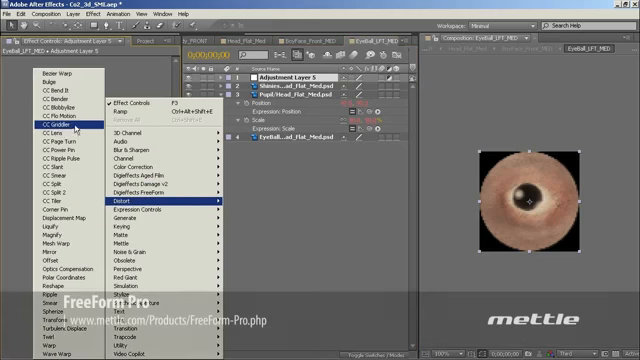
mouse_move(78, 191)
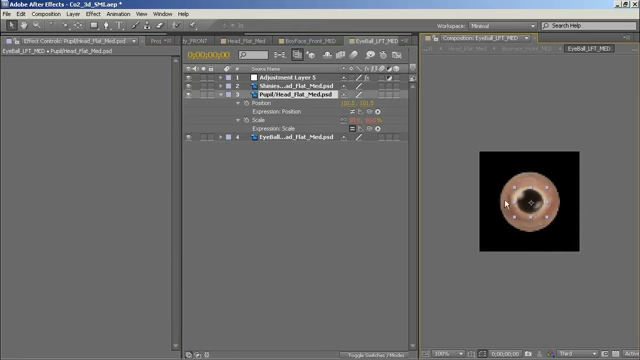
Set Adjustment Layer 5's CC Lens to Center 150,150, Size 75, Convergence 100, then return to BoyFace_Front_MED
click(375, 127)
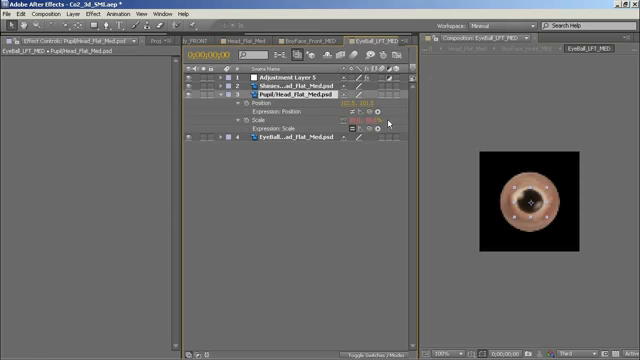
click(300, 144)
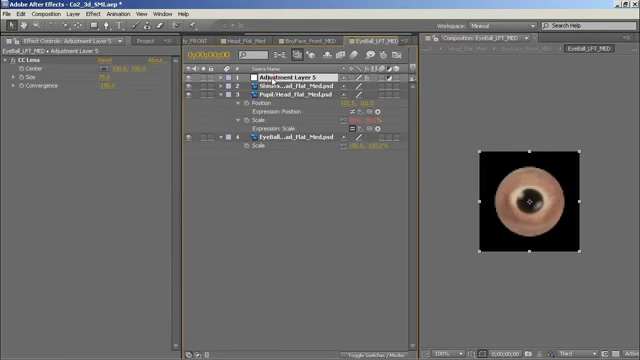
click(297, 38)
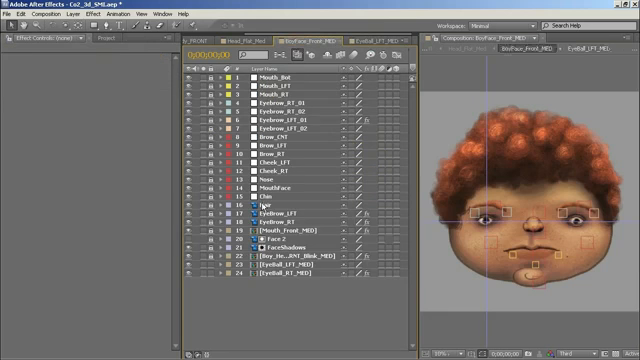